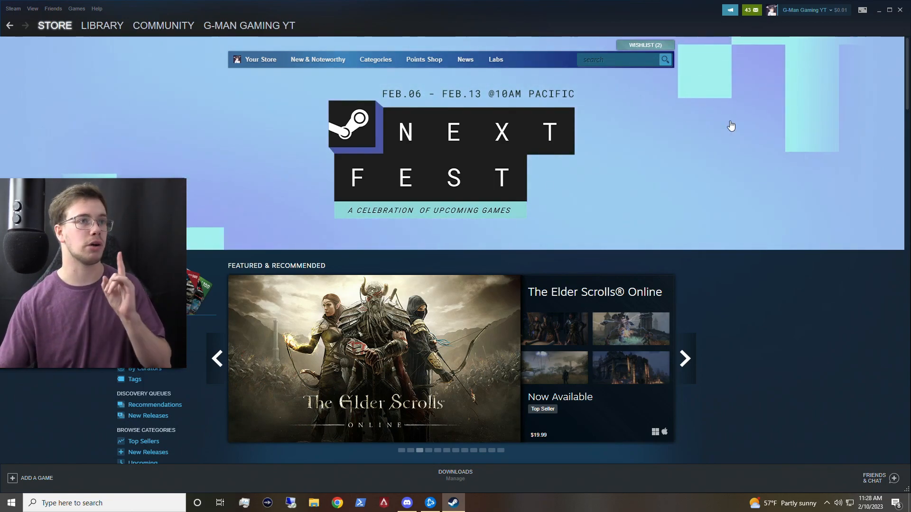
# Step: Search the Steam store for 'wall' and view the Wallpaper Engine store page
pyautogui.write('wallpaper')
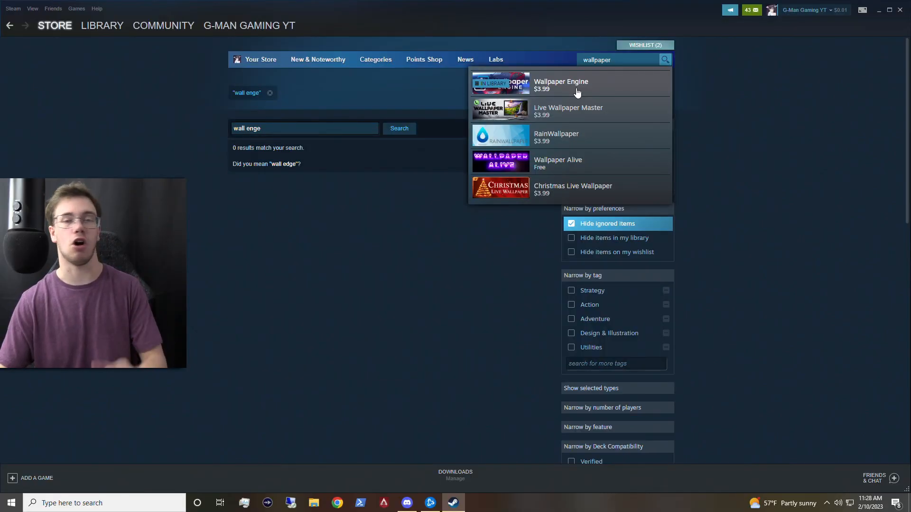
pyautogui.click(560, 85)
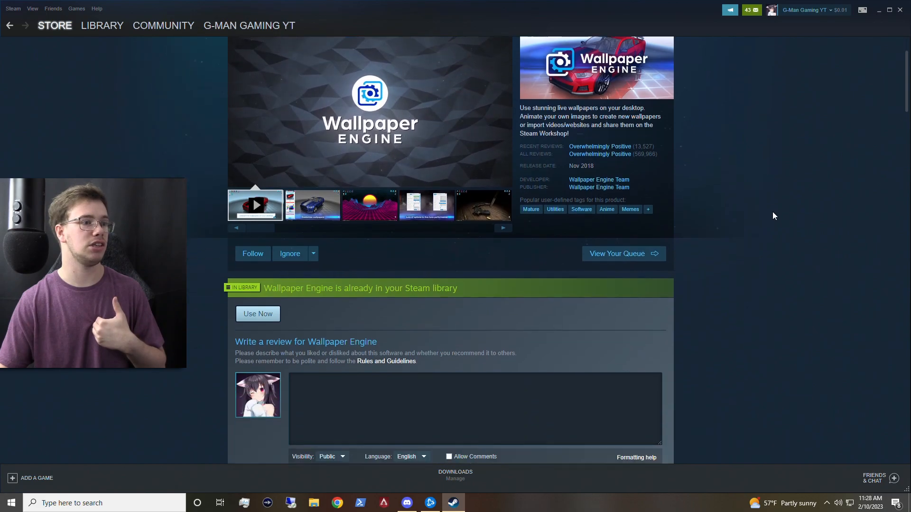
pyautogui.scroll(-3)
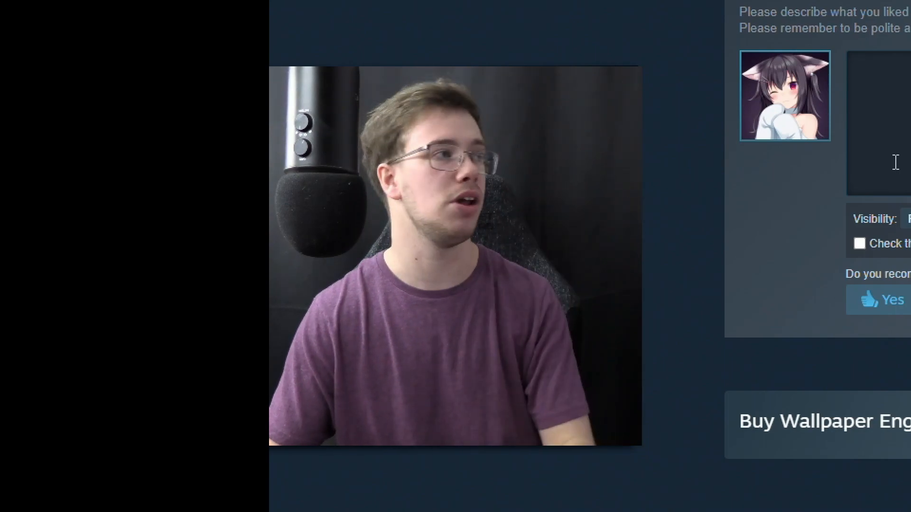
pyautogui.click(54, 25)
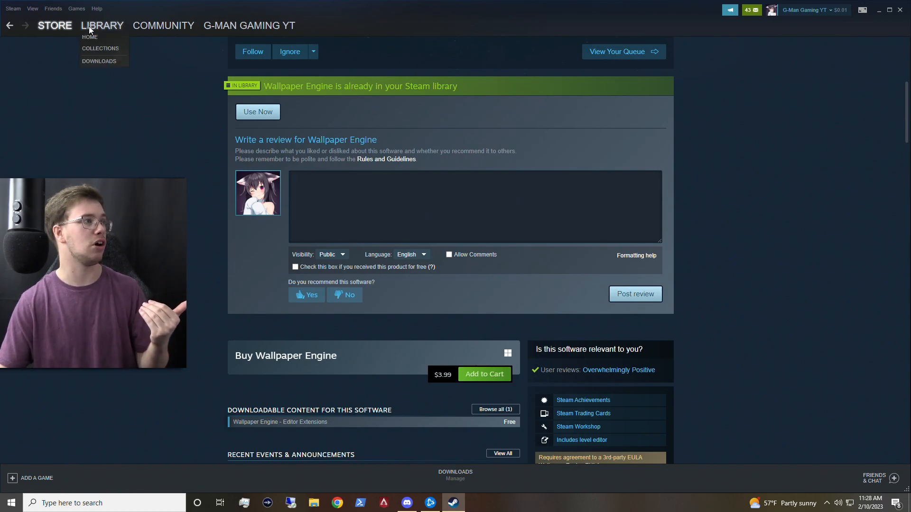
# Step: Install Wallpaper Engine from its Steam library page, confirming the install dialog
pyautogui.click(90, 37)
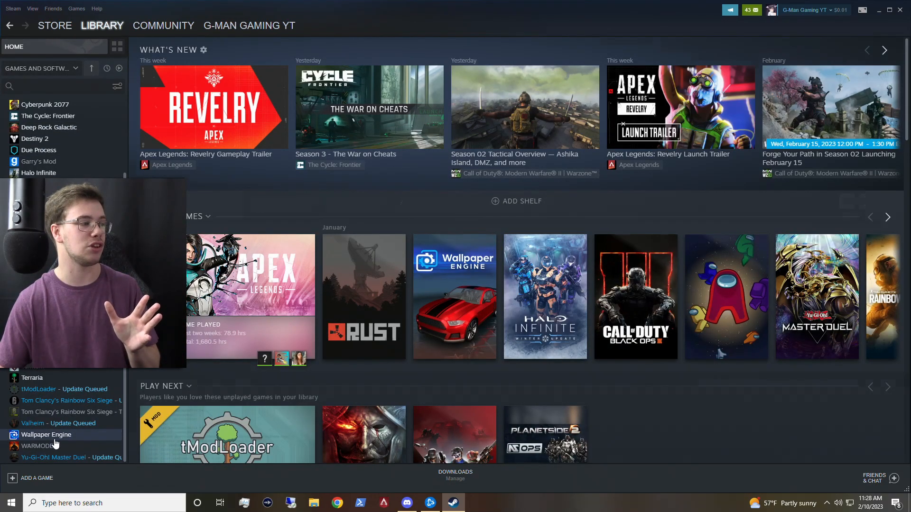
pyautogui.click(46, 434)
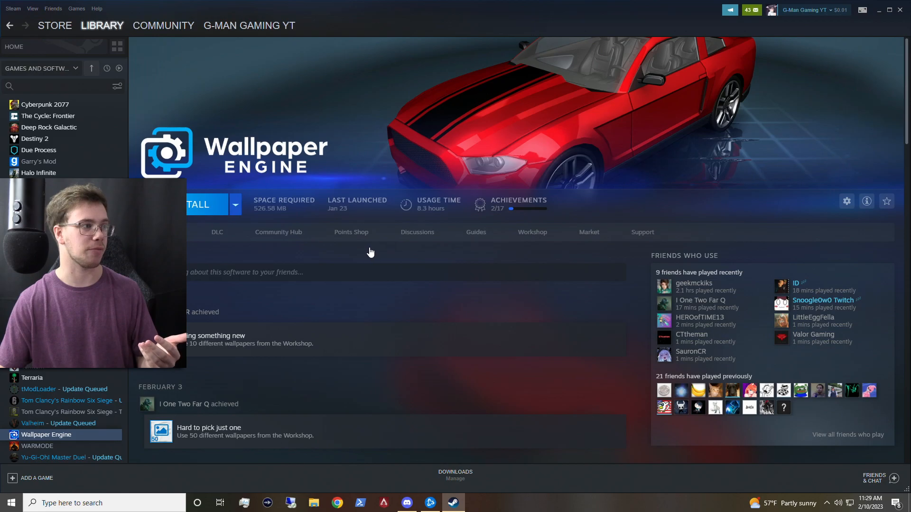
pyautogui.click(198, 205)
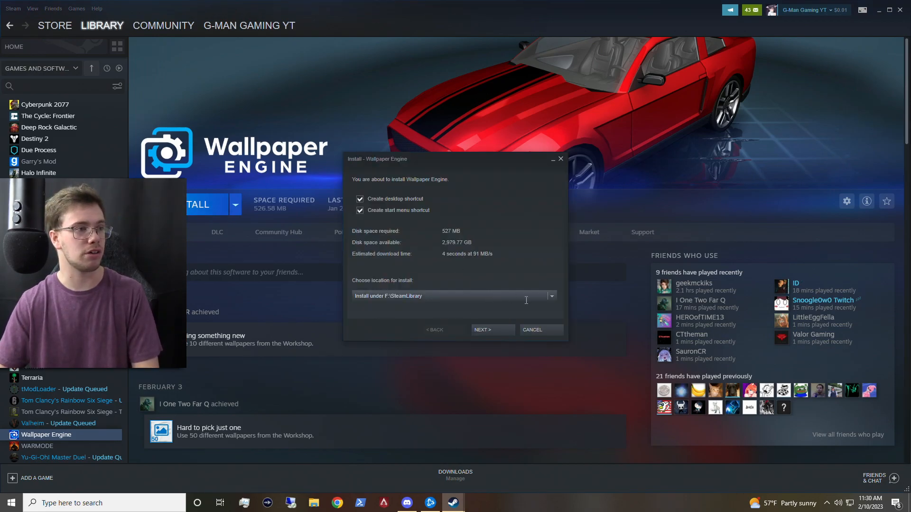
pyautogui.click(550, 296)
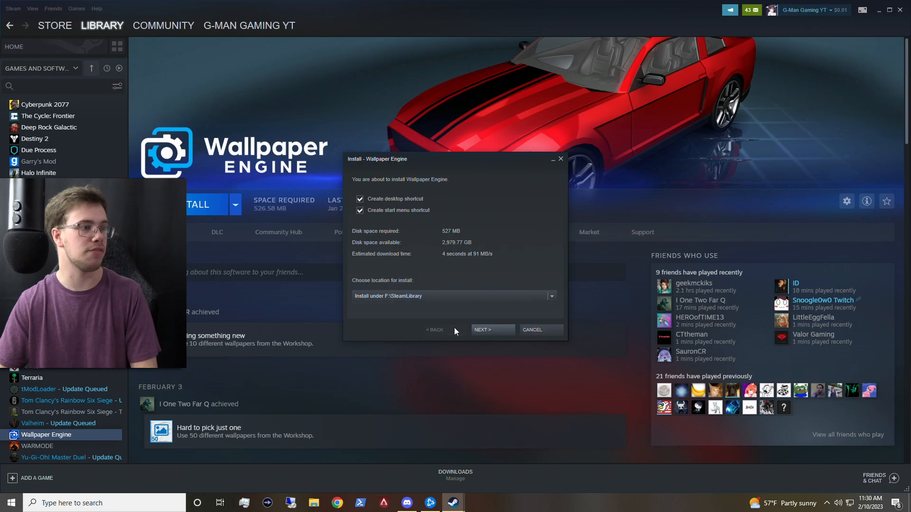
pyautogui.click(491, 330)
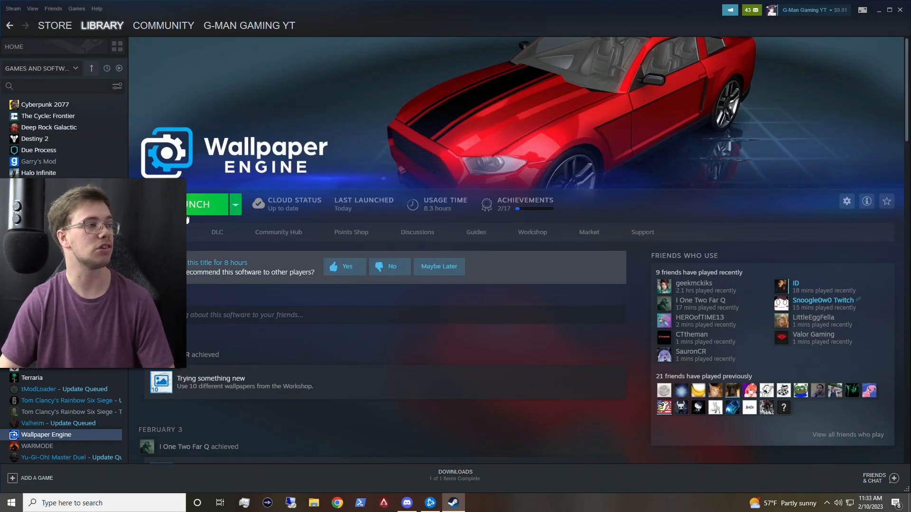
# Step: Launch Wallpaper Engine with the standard launch option and approve the User Account Control prompt
pyautogui.click(200, 204)
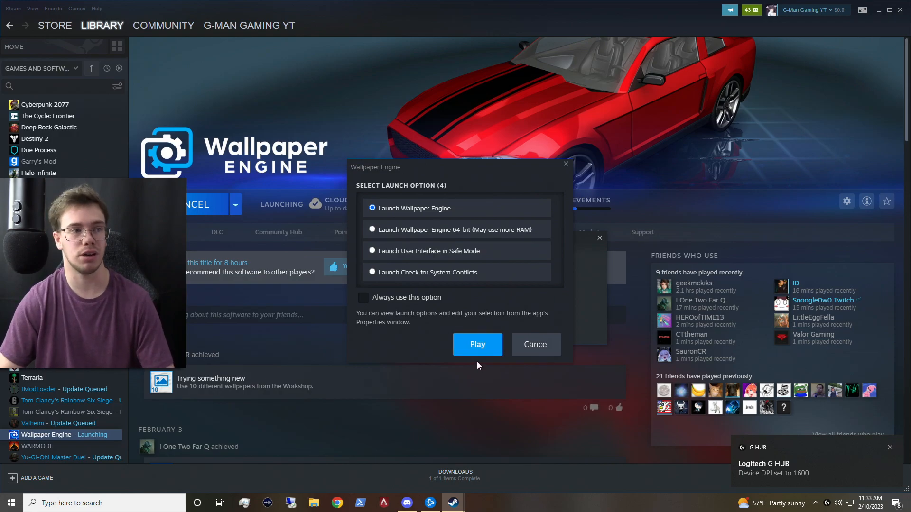
pyautogui.click(476, 344)
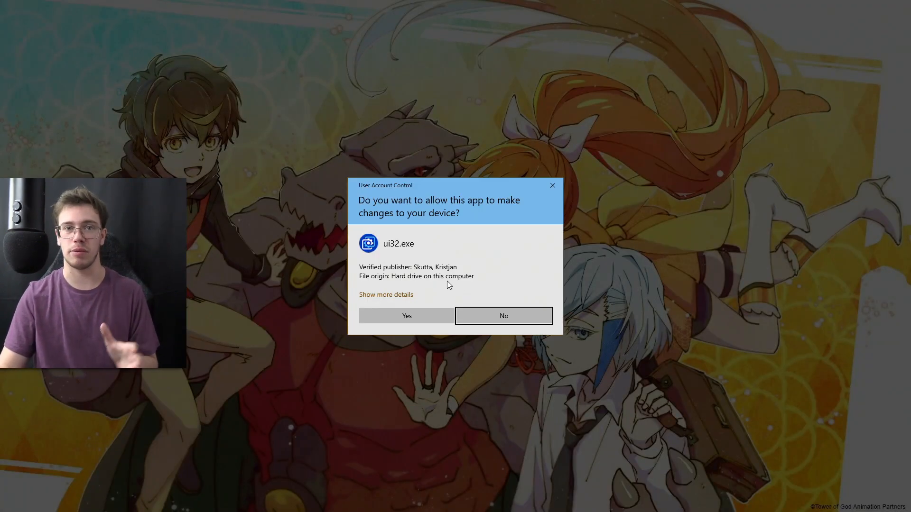
pyautogui.click(407, 315)
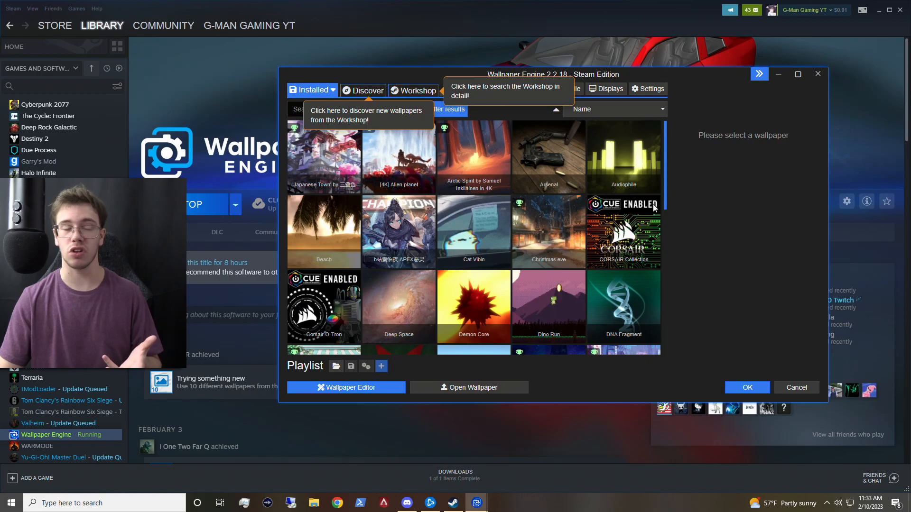
# Step: Browse the Installed and Discover wallpapers, then bring up the Workshop listing
pyautogui.scroll(-3)
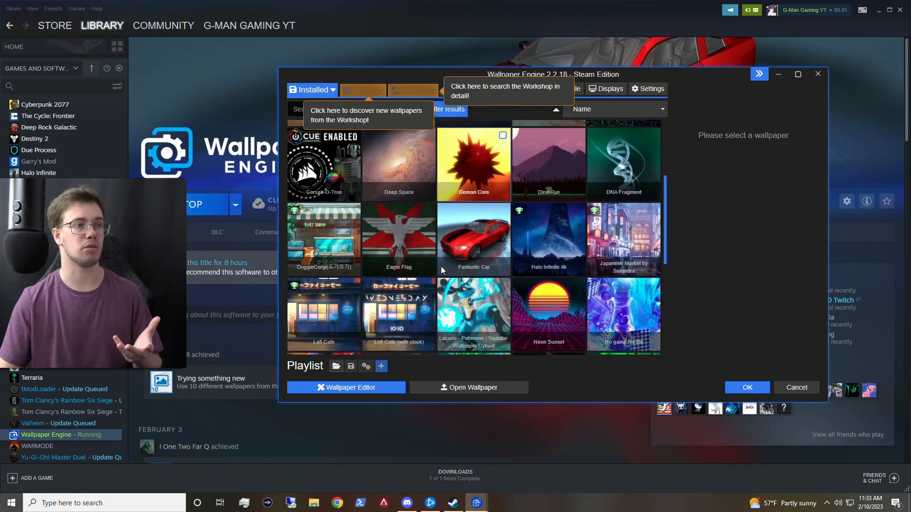
pyautogui.scroll(-3)
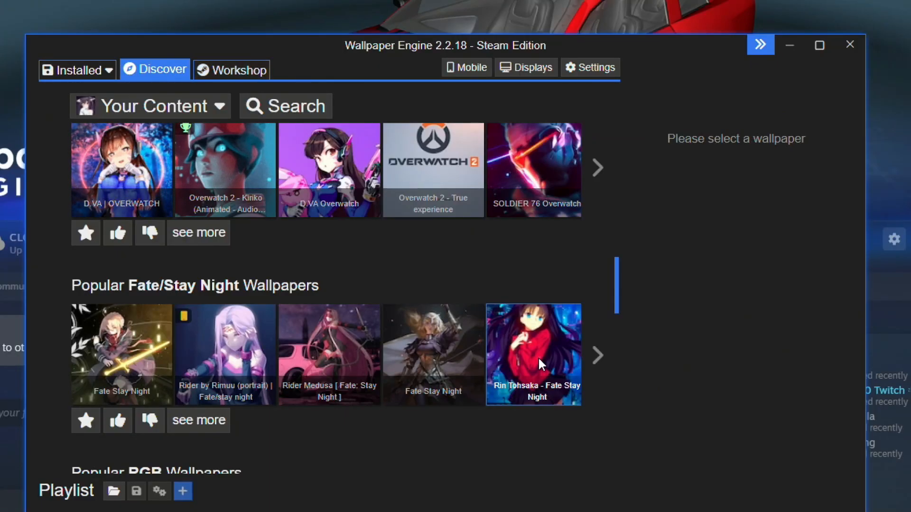
pyautogui.click(529, 355)
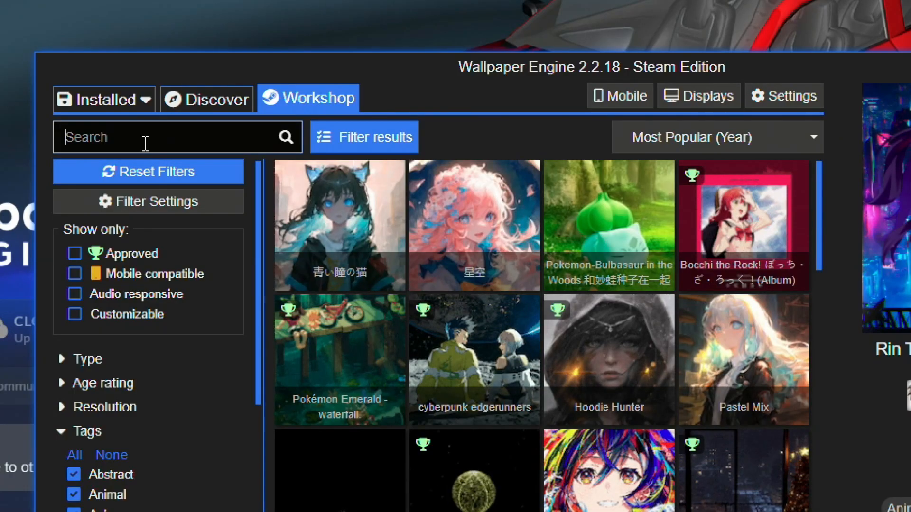
# Step: Search the Workshop for 'japanes' and subscribe to 'Japanese town Lofi'
pyautogui.write('japanese town')
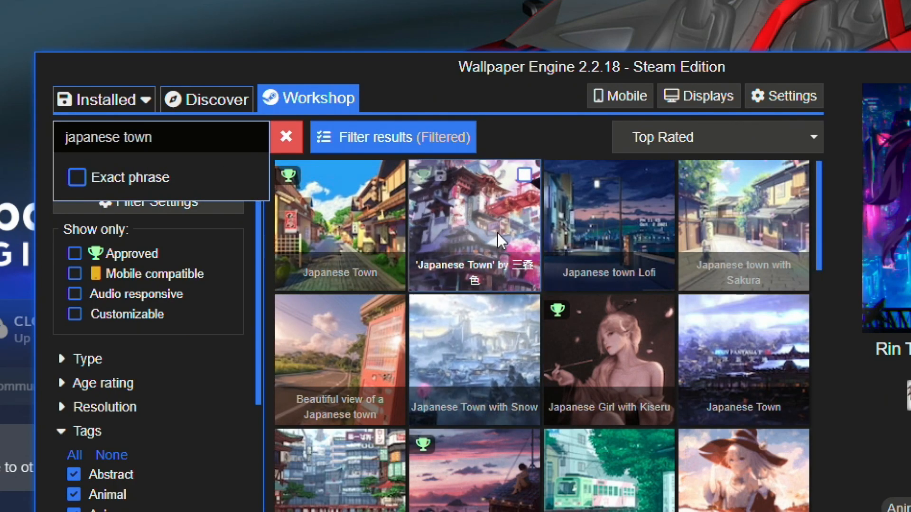
pyautogui.moveTo(589, 243)
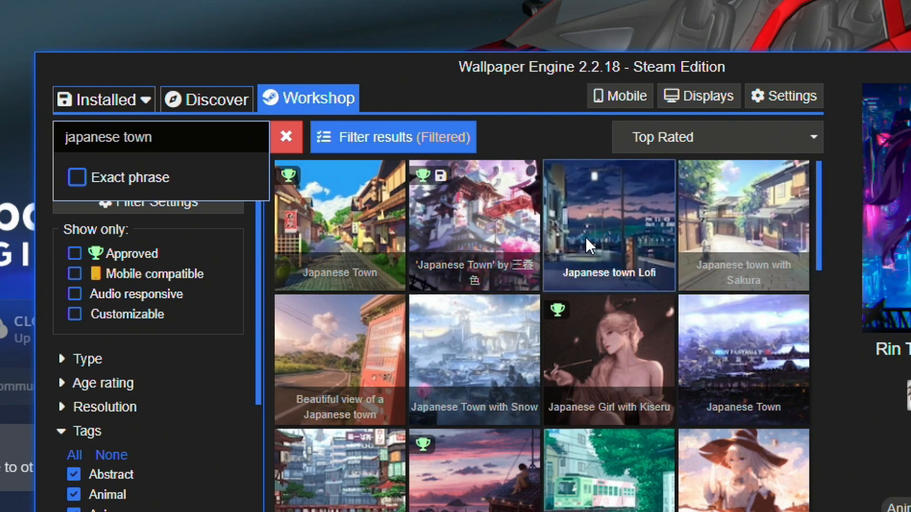
pyautogui.moveTo(432, 224)
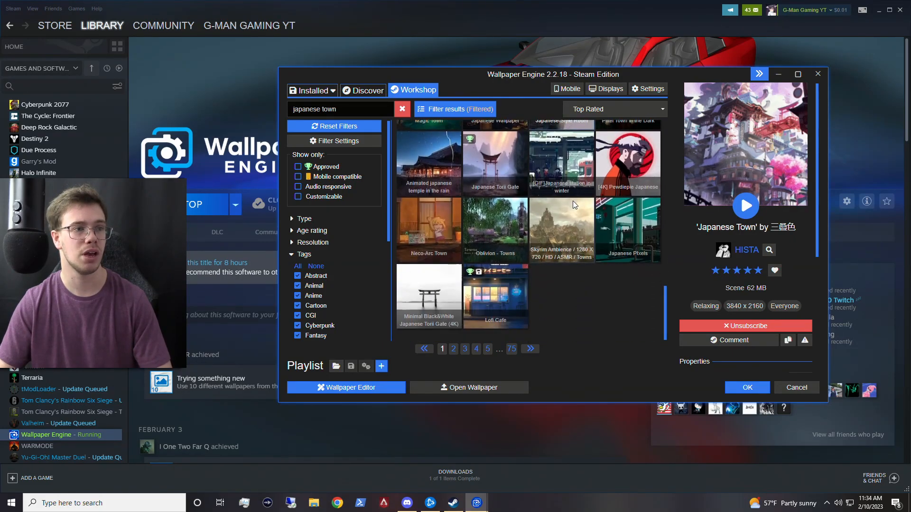
pyautogui.click(561, 151)
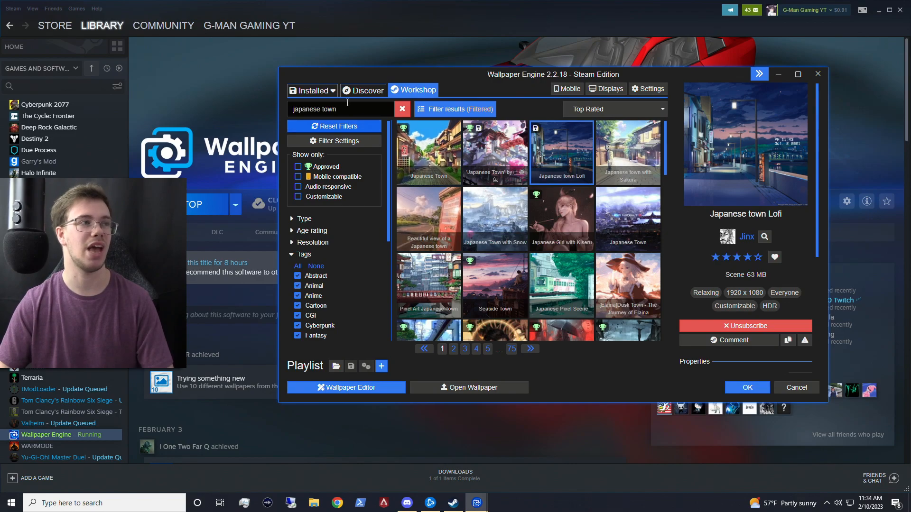
# Step: Return to the installed wallpapers, leaving Japanese town Lofi on the desktop
pyautogui.click(312, 90)
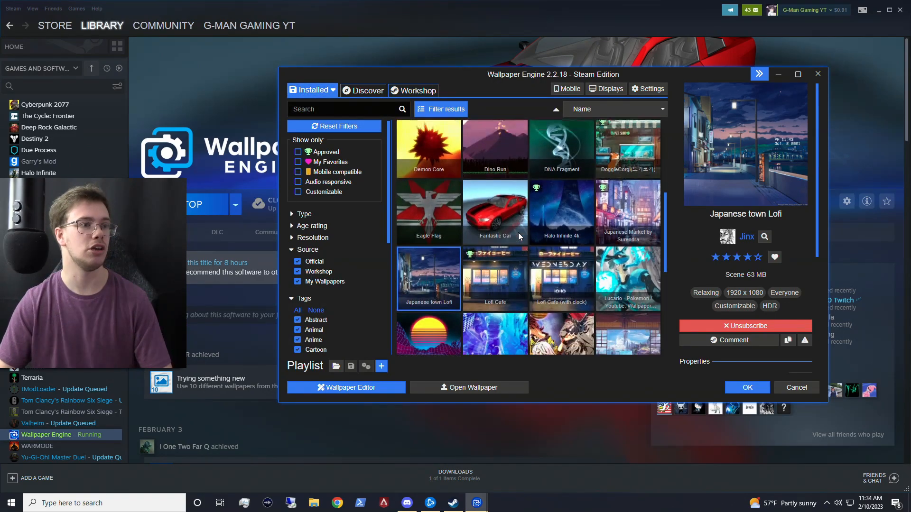
pyautogui.scroll(-3)
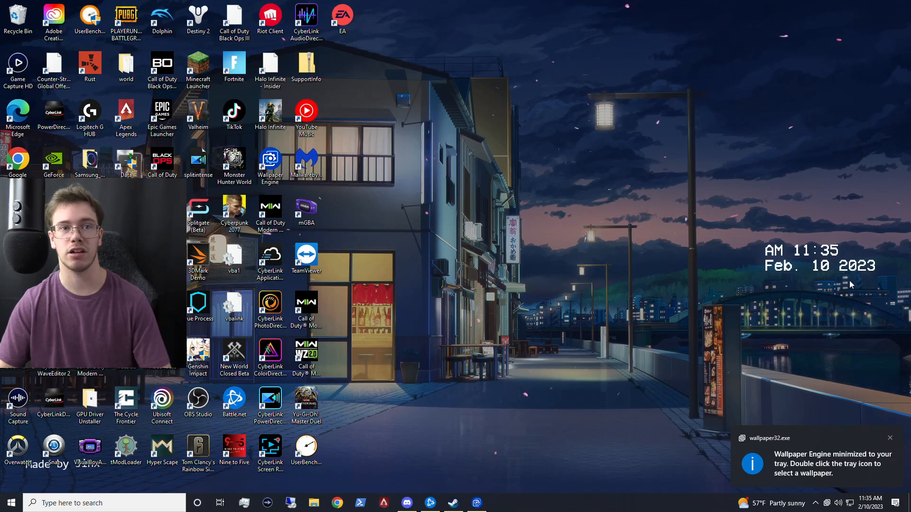
pyautogui.moveTo(750, 300)
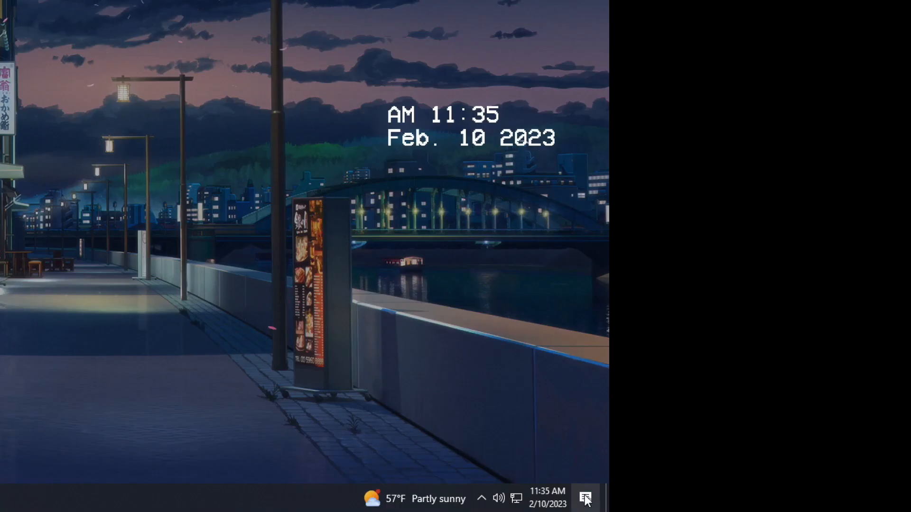
# Step: Reopen Wallpaper Engine and set playback rate to 79 after trying 20, 67 and 200
pyautogui.click(585, 499)
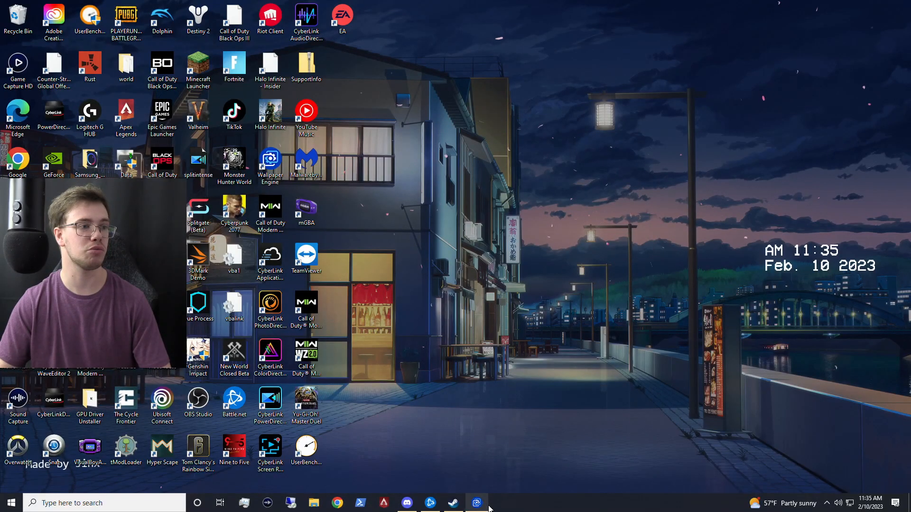
pyautogui.click(476, 502)
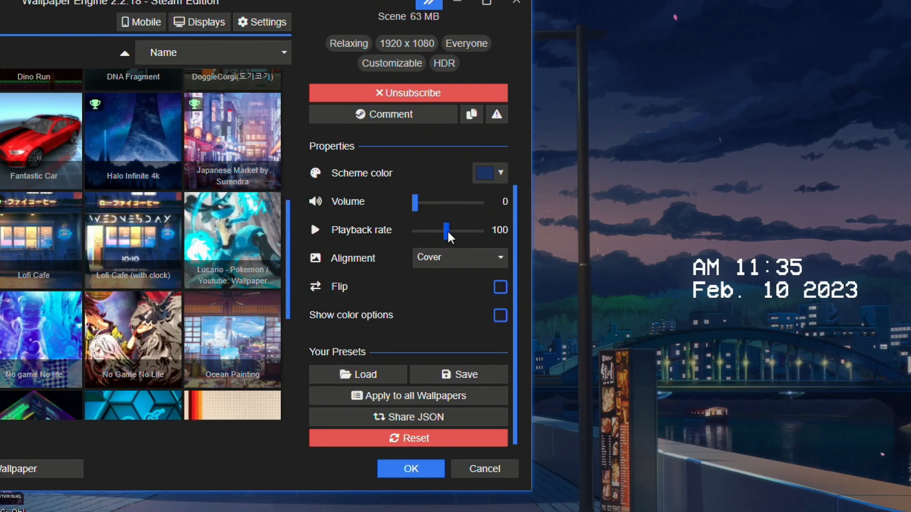
pyautogui.moveTo(450, 230); pyautogui.dragTo(440, 231)
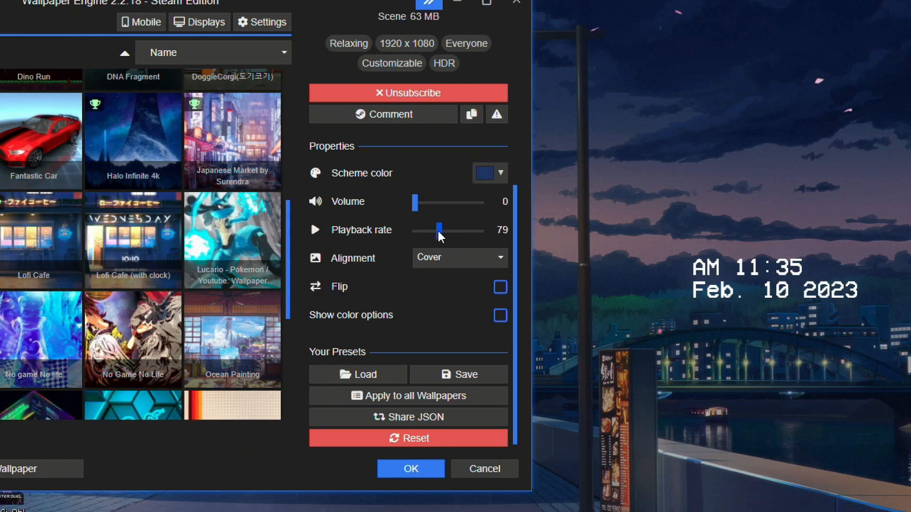
pyautogui.moveTo(439, 231); pyautogui.dragTo(419, 231)
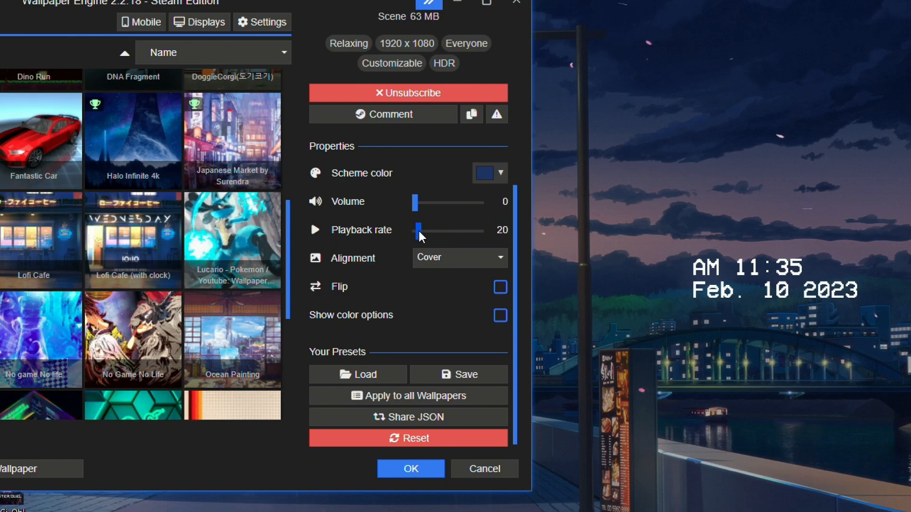
pyautogui.moveTo(417, 230); pyautogui.dragTo(436, 231)
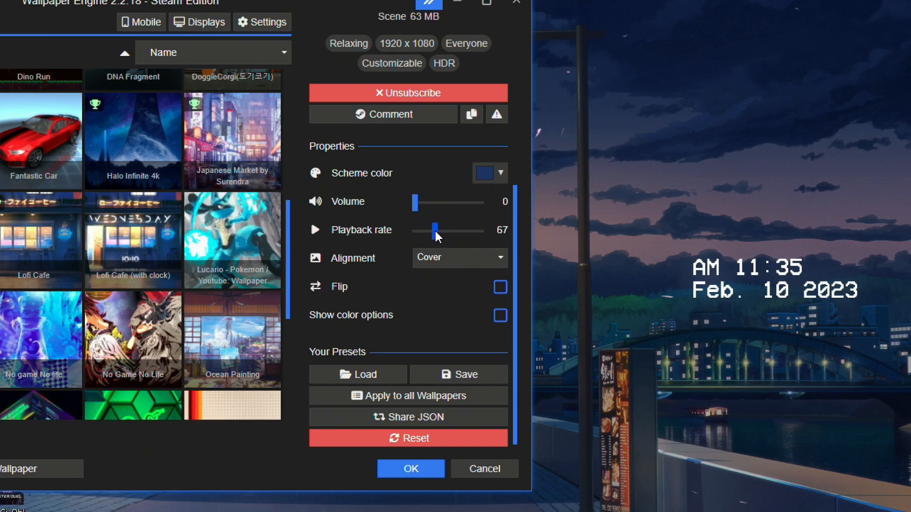
pyautogui.moveTo(436, 231); pyautogui.dragTo(482, 231)
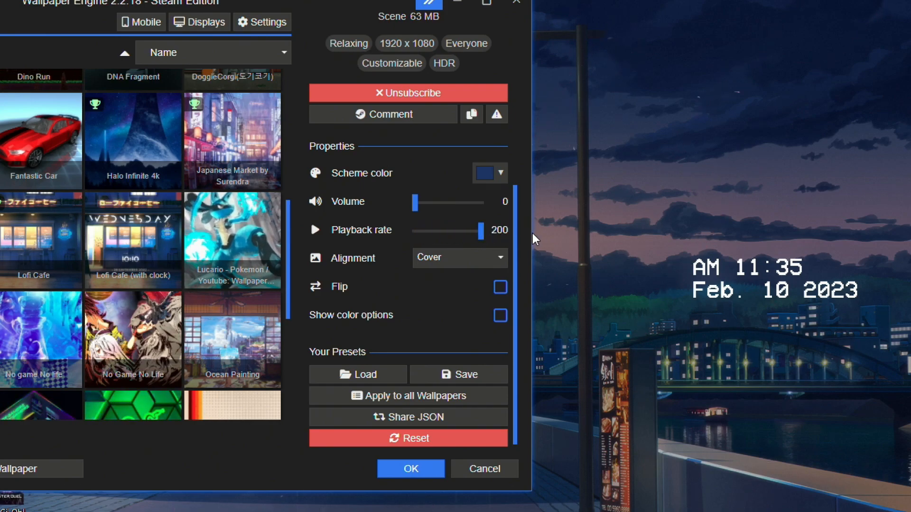
pyautogui.moveTo(481, 230); pyautogui.dragTo(450, 230)
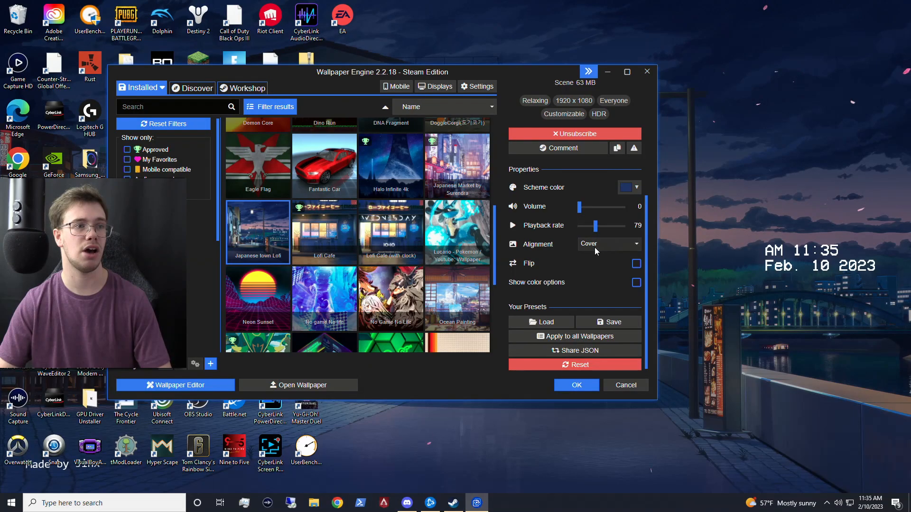
# Step: Try Fill and Stretch wallpaper alignments, then return alignment to Cover
pyautogui.click(607, 243)
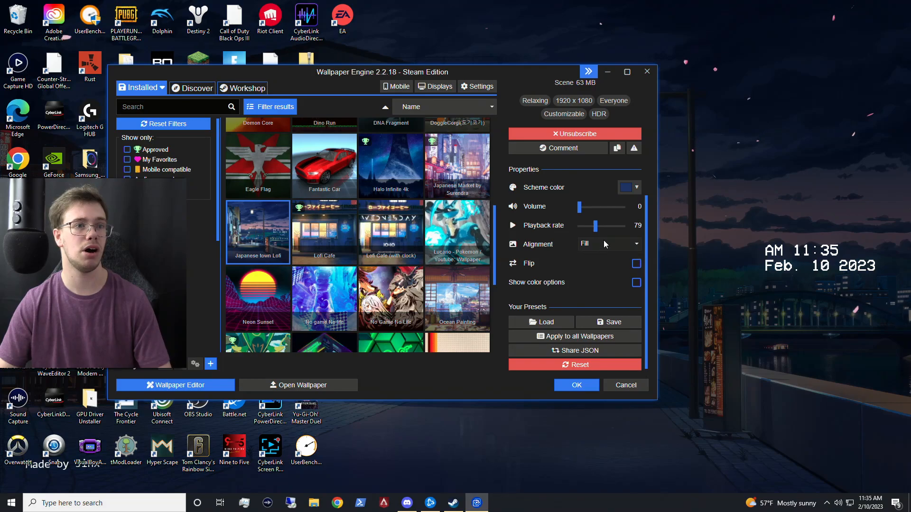
pyautogui.click(608, 243)
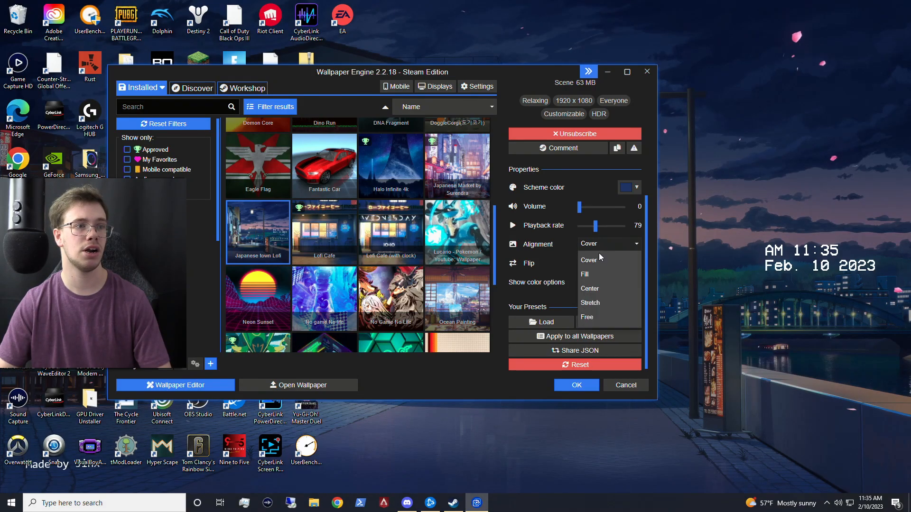
pyautogui.click(589, 303)
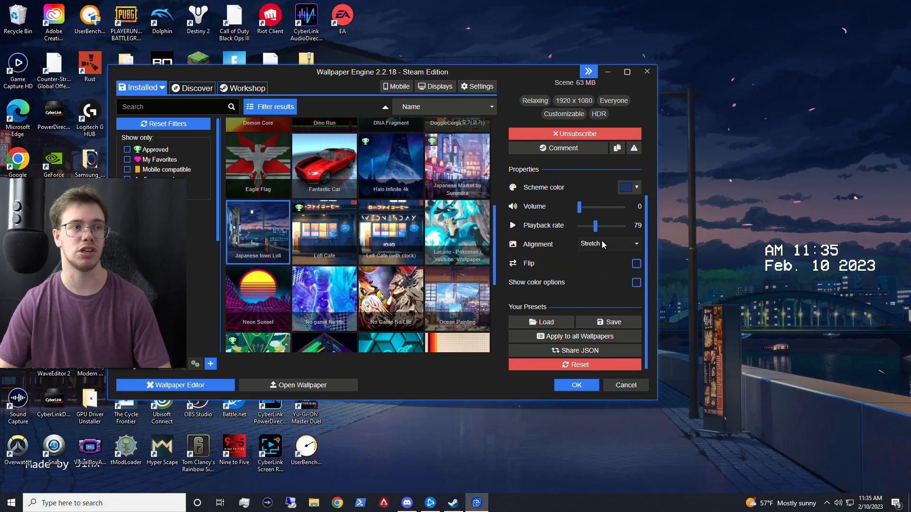
pyautogui.click(607, 243)
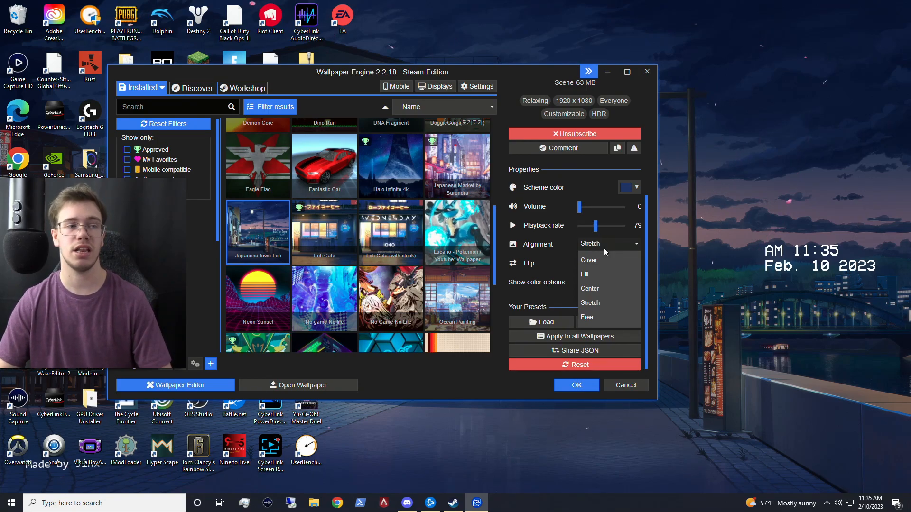
pyautogui.click(585, 274)
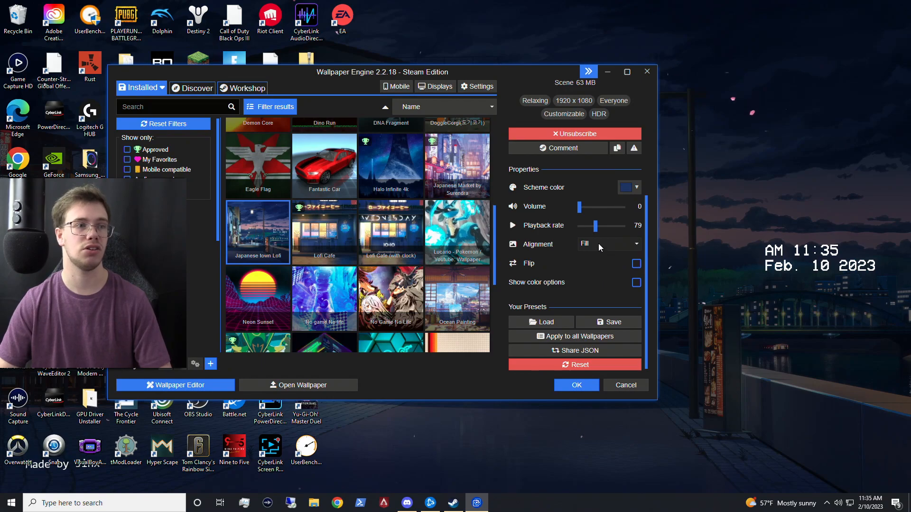
pyautogui.click(607, 243)
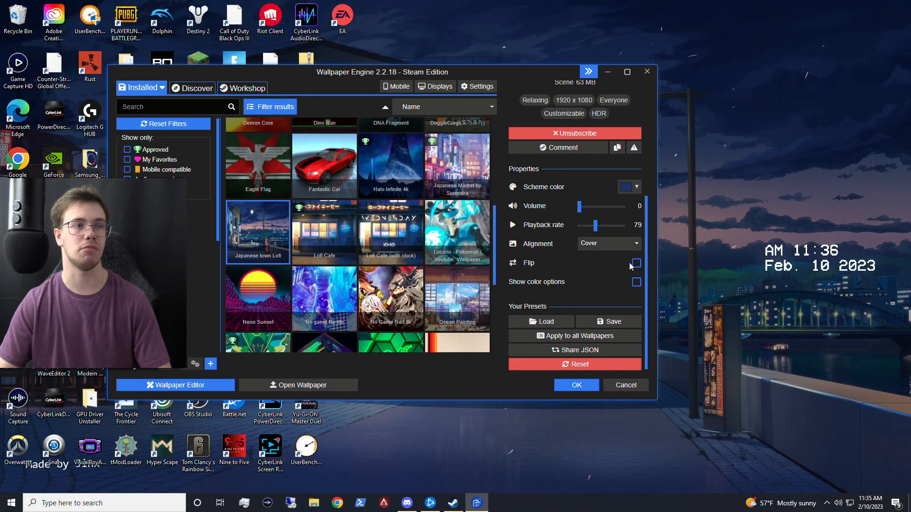
# Step: Apply a Lucario wallpaper, then switch to the 4K Japanese town scene with its properties shown
pyautogui.click(636, 262)
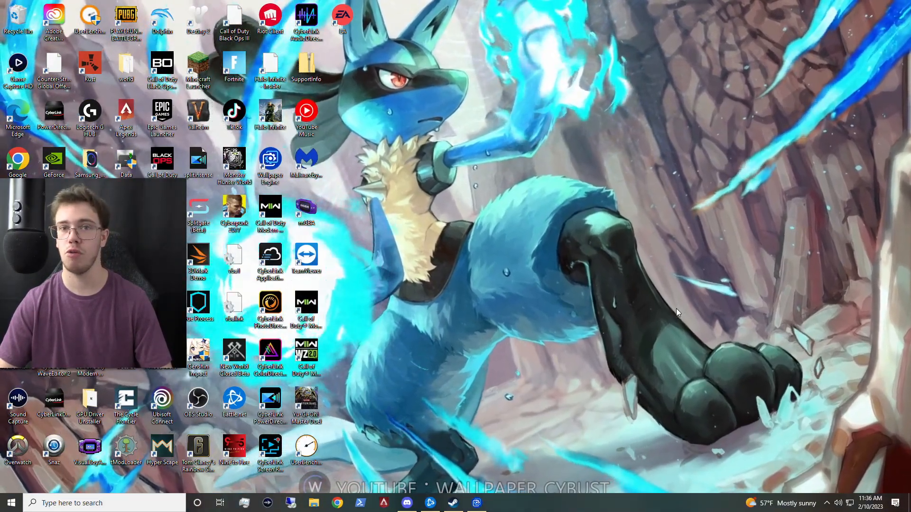
pyautogui.click(476, 503)
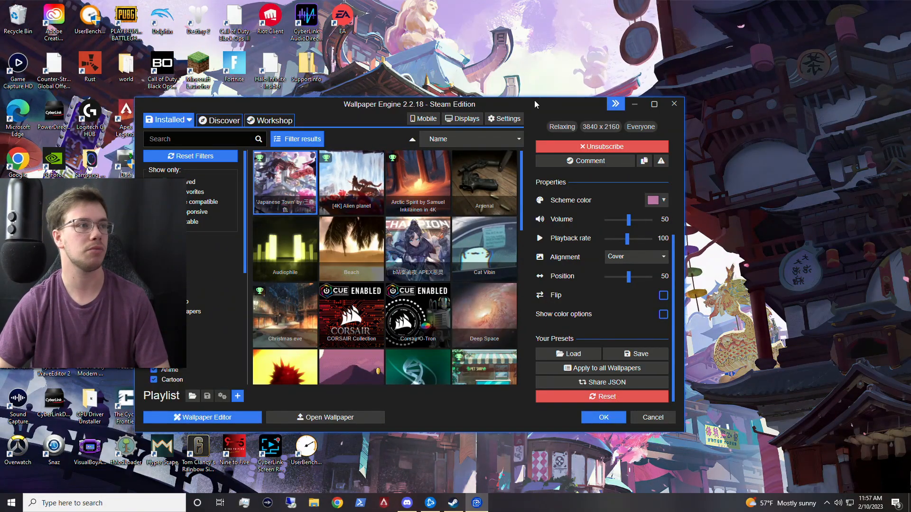
# Step: Try the Low quality preset, switch to a higher preset, and cap frame rate at 30 FPS
pyautogui.click(504, 119)
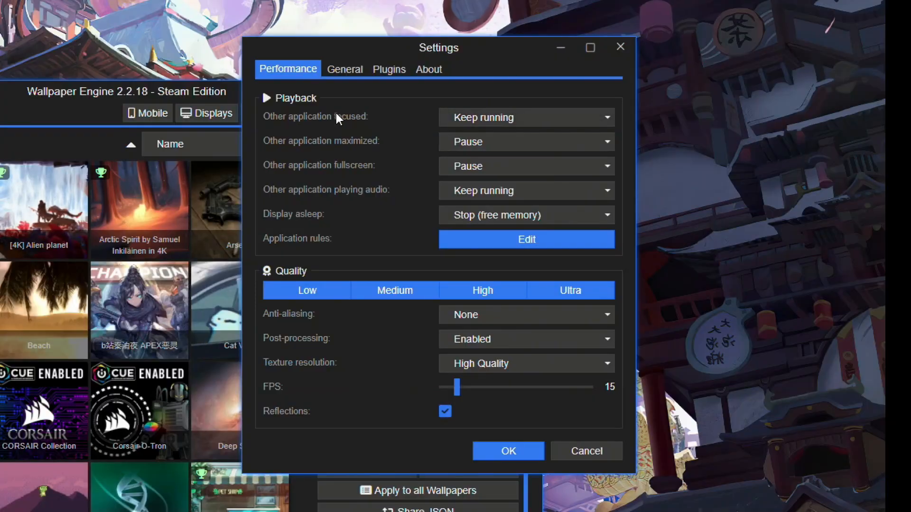
pyautogui.moveTo(388, 127)
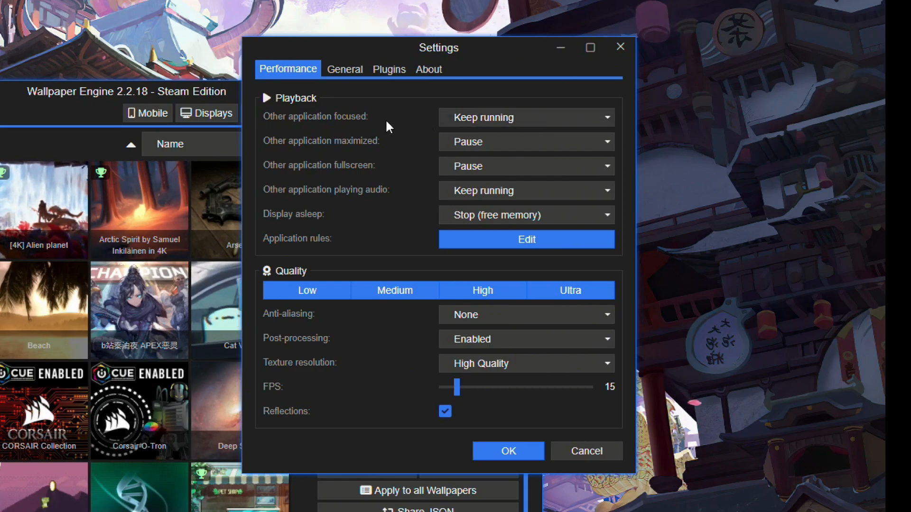
pyautogui.click(306, 289)
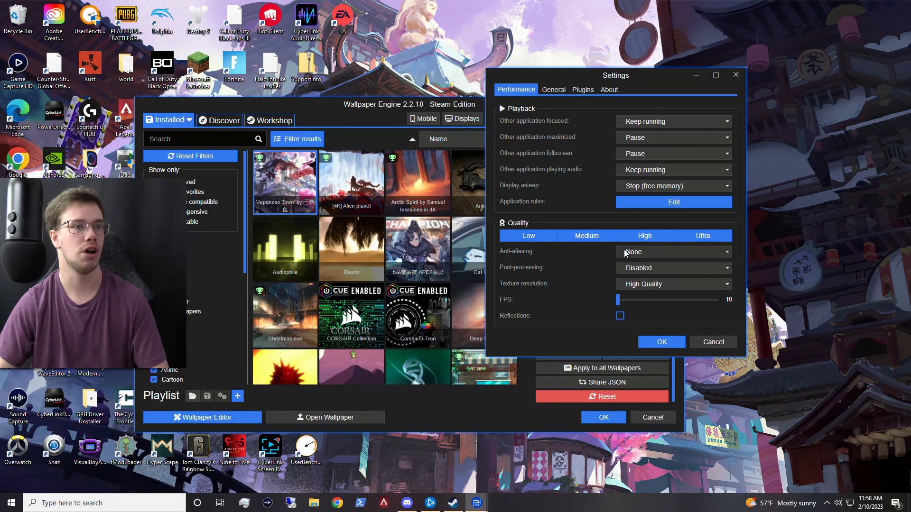
pyautogui.click(701, 236)
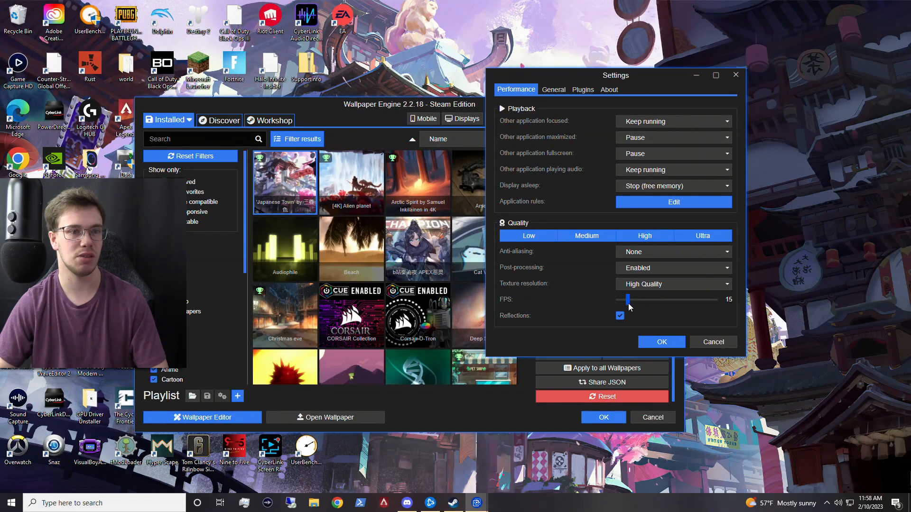
pyautogui.moveTo(627, 300); pyautogui.dragTo(657, 299)
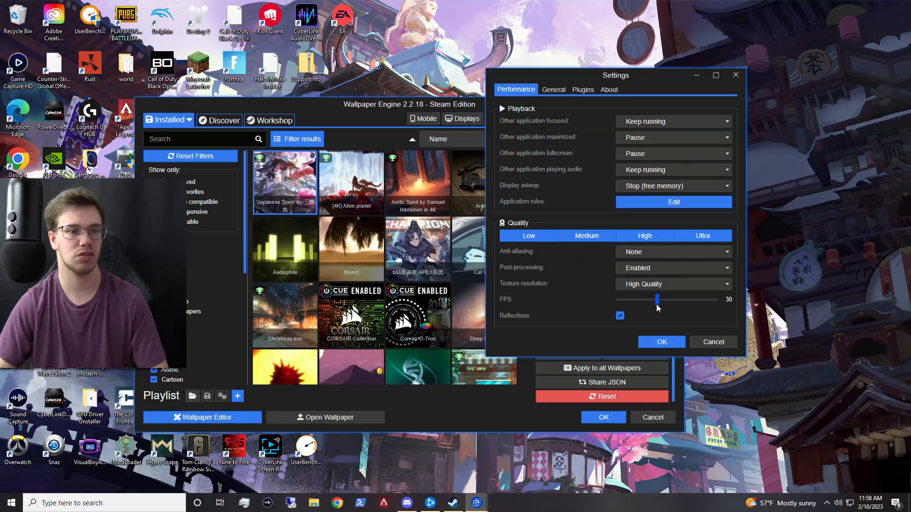